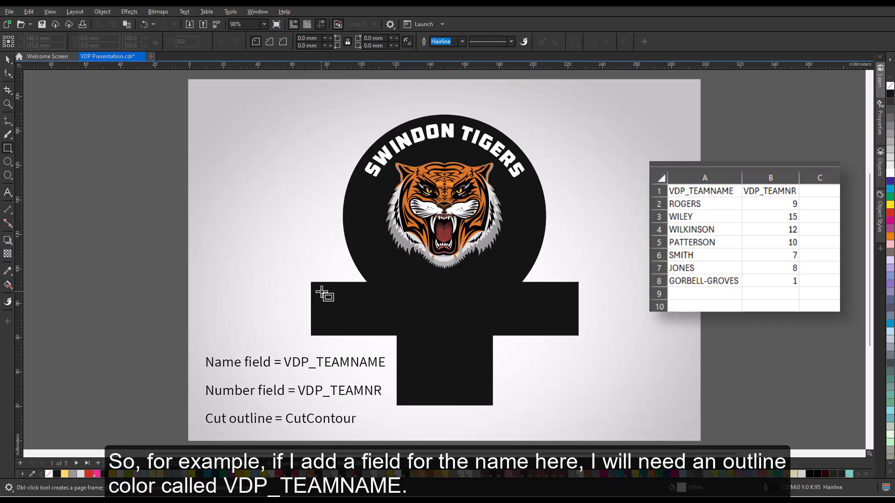
# - Draw the team-name field rectangle inside the logo's horizontal bar
pyautogui.moveTo(323, 290); pyautogui.dragTo(574, 333)
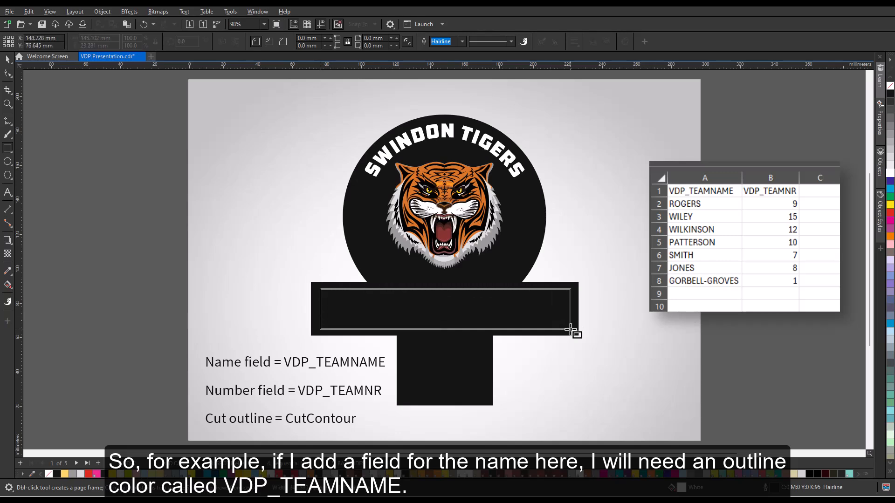
pyautogui.click(444, 308)
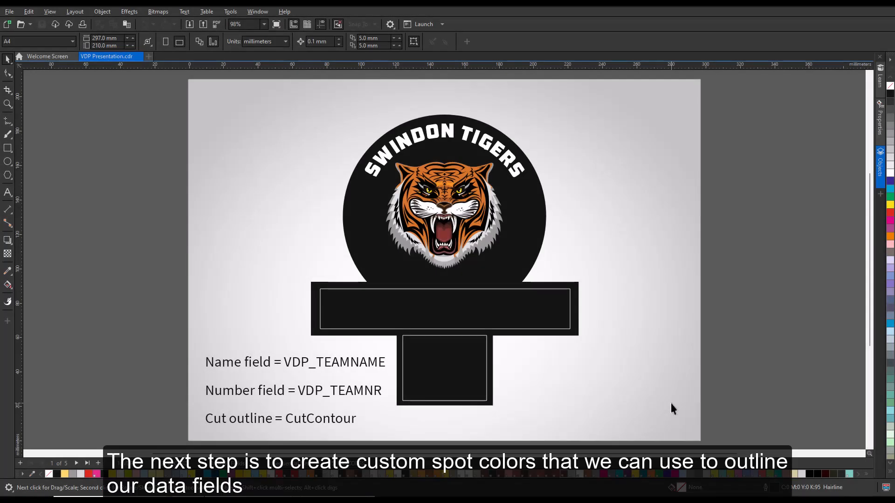
pyautogui.moveTo(780, 270)
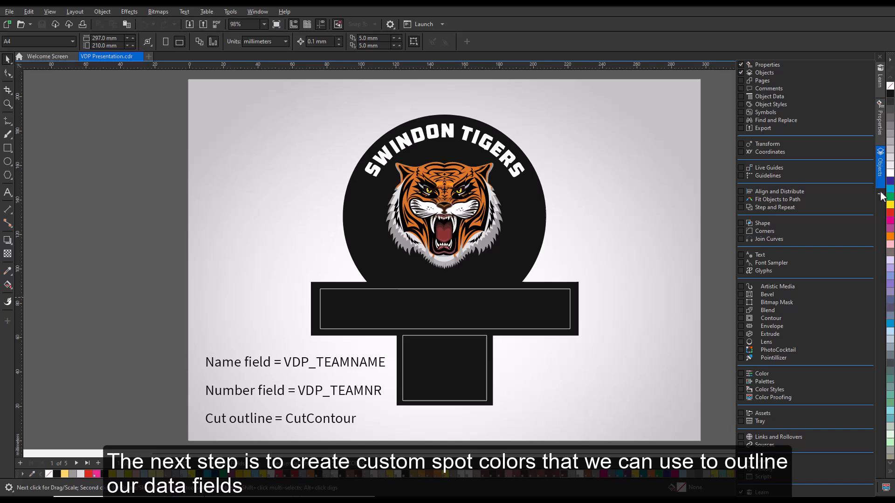
# - Create a new empty colour palette named 'VDP Spot Palette' and save it
pyautogui.click(764, 381)
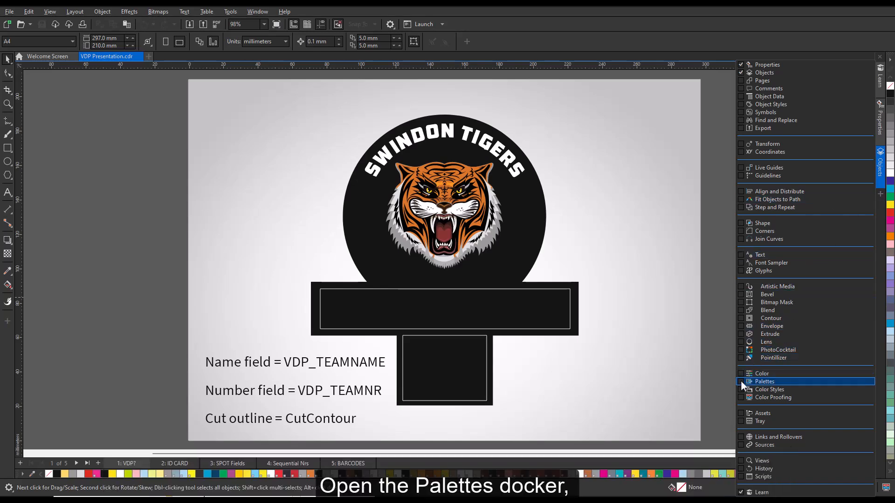
pyautogui.click(764, 381)
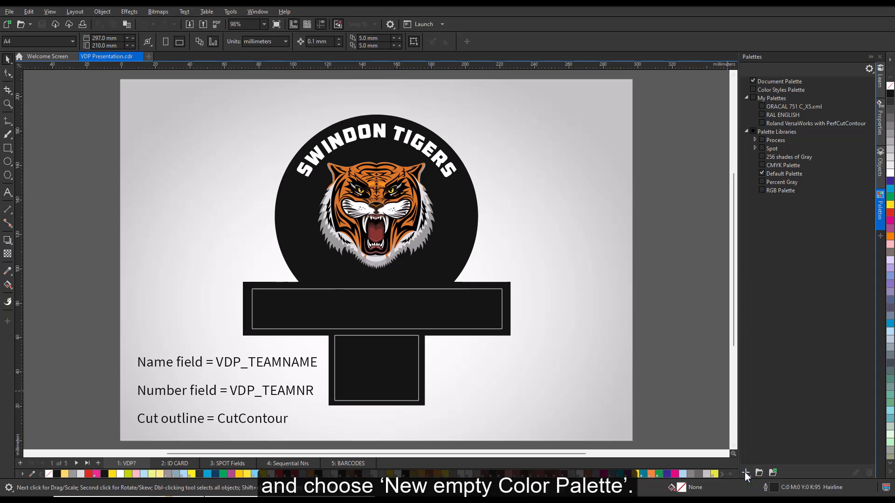
pyautogui.click(745, 472)
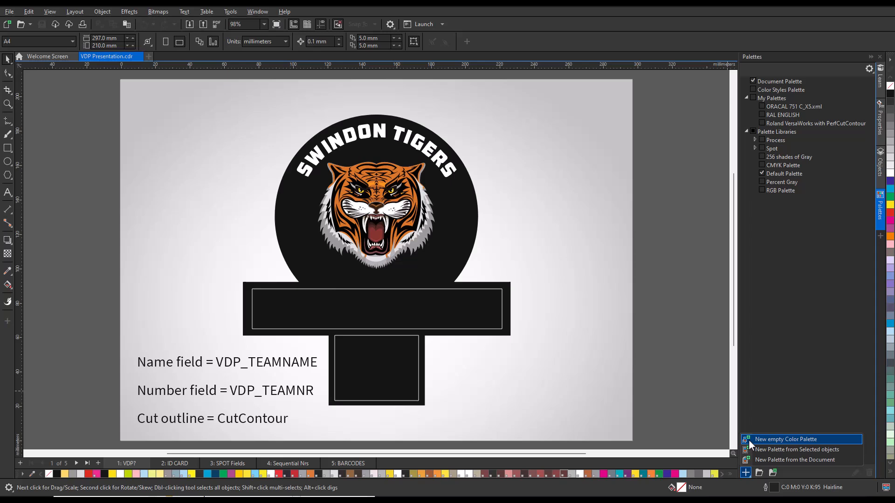
pyautogui.click(785, 439)
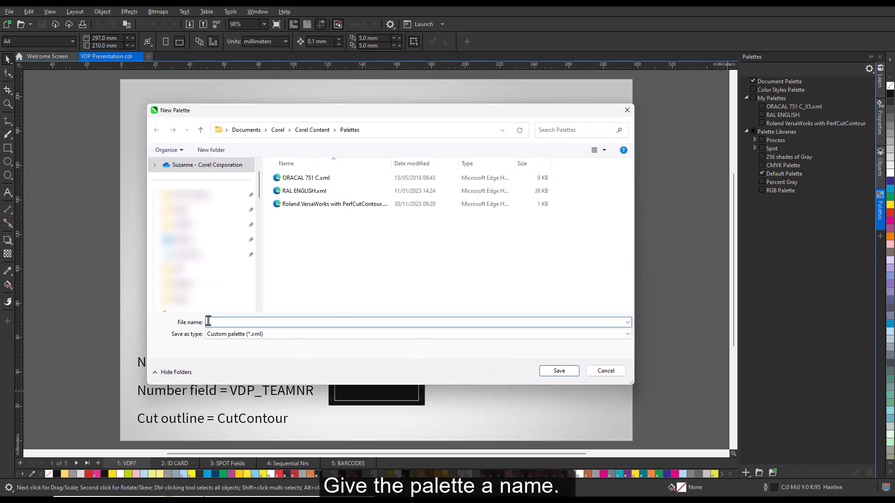
pyautogui.write('VDP Sp')
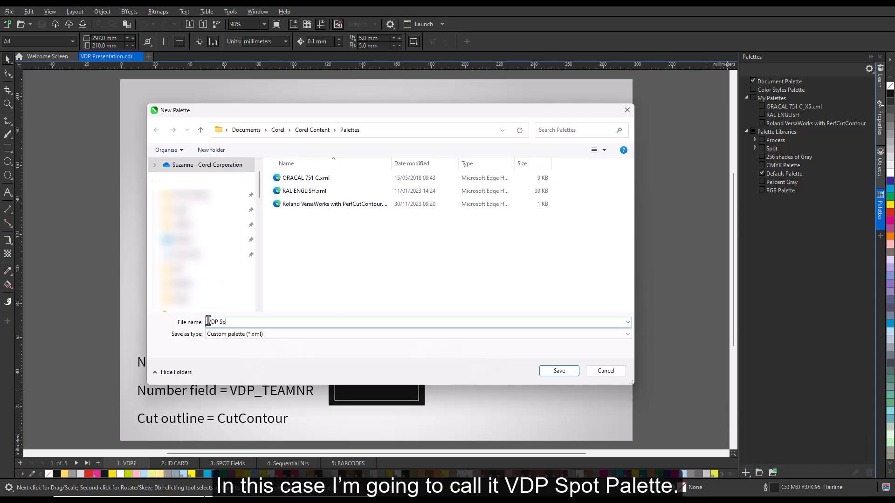
pyautogui.write('ot Palette')
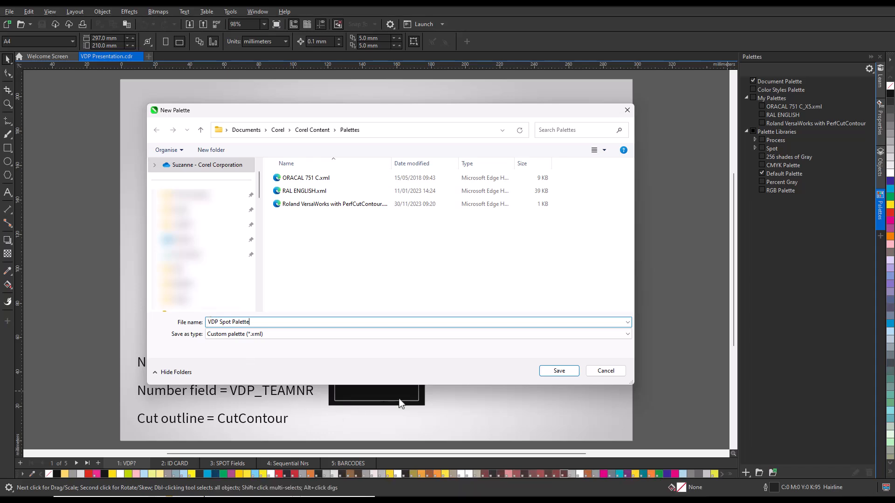
pyautogui.click(557, 370)
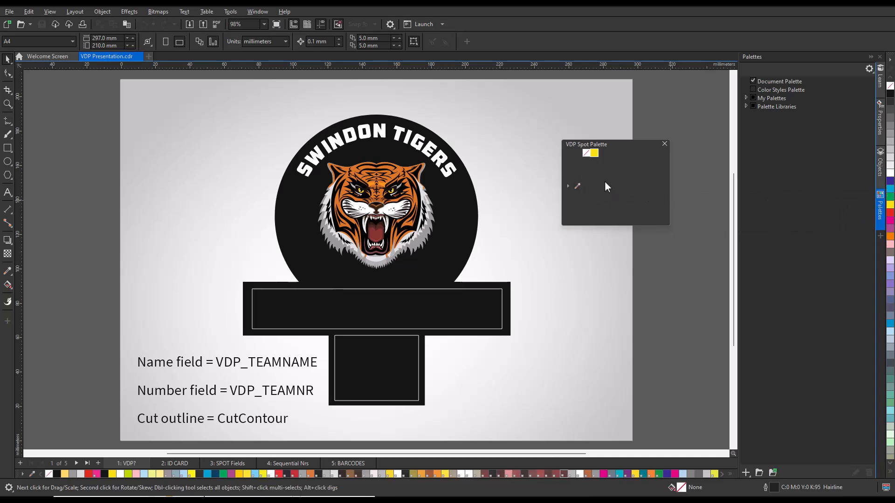
pyautogui.moveTo(594, 152)
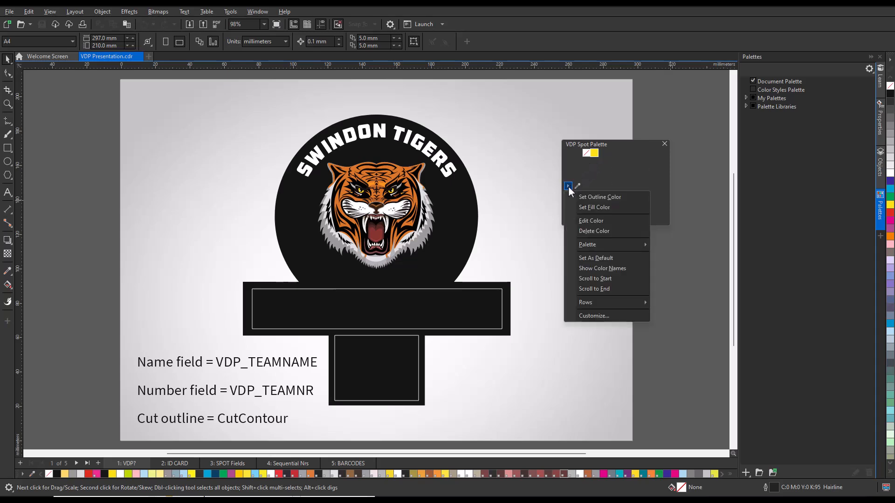
# - Rename the yellow swatch to VDP_TEAMNAME and set it to be treated as Spot
pyautogui.click(590, 221)
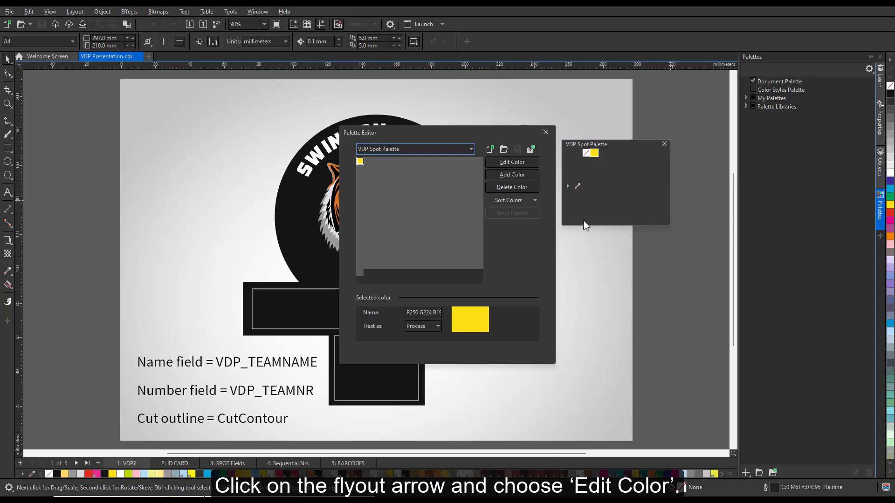
pyautogui.click(511, 162)
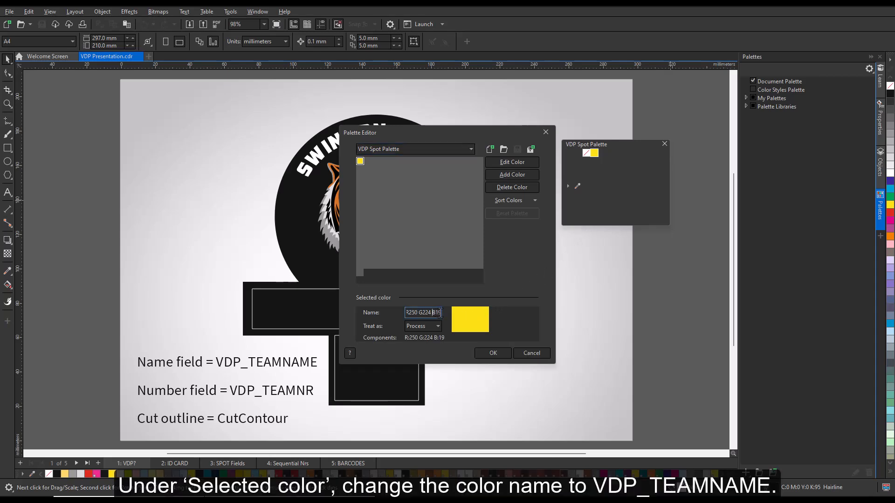
pyautogui.write('VDP')
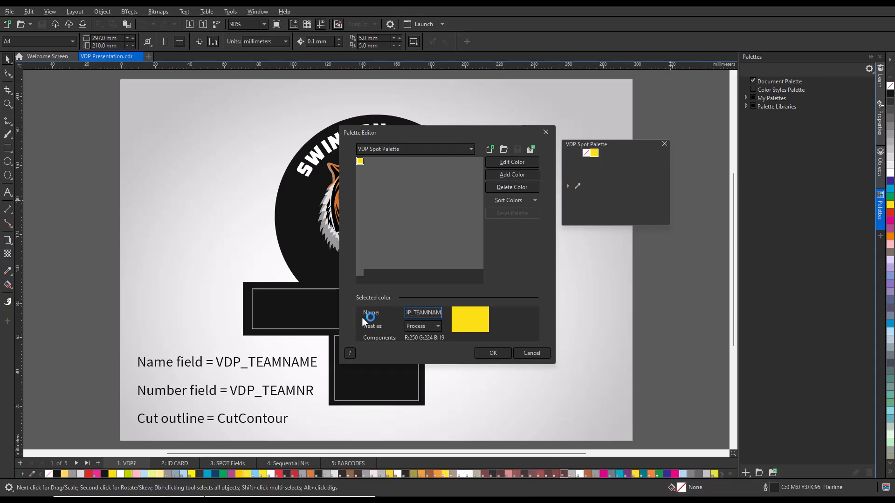
pyautogui.click(422, 326)
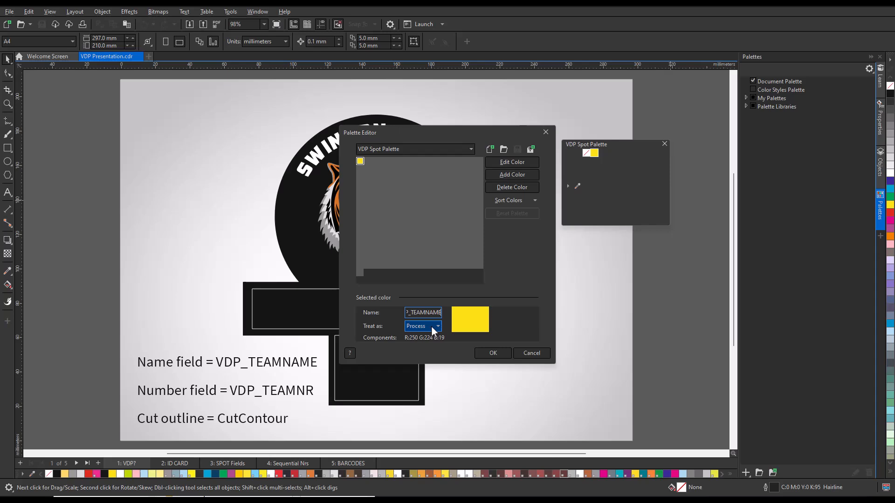
pyautogui.click(437, 326)
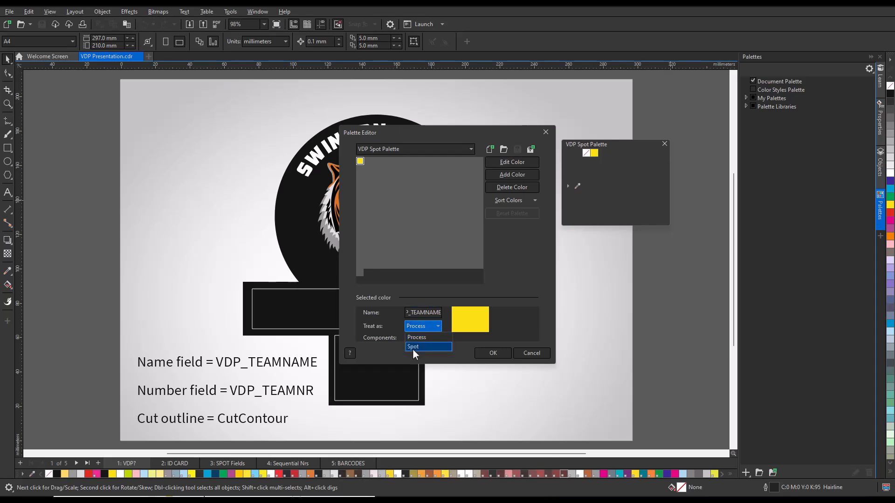
pyautogui.click(412, 346)
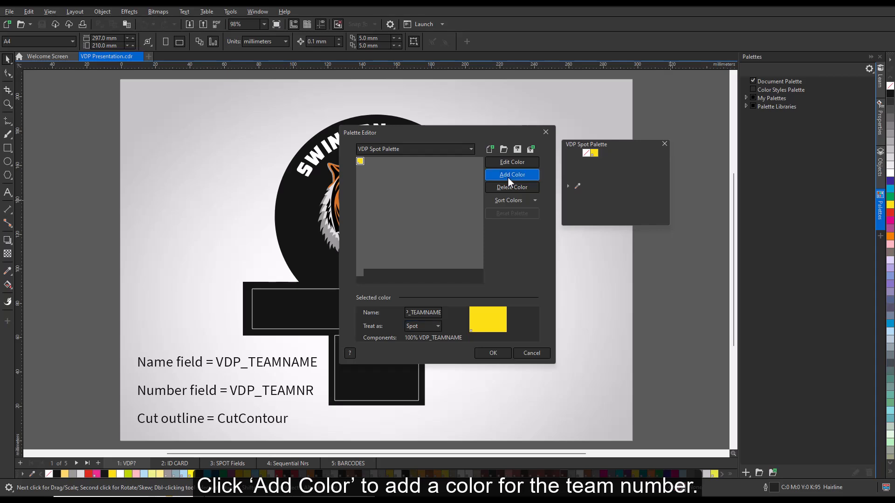
# - Add a blue colour to the palette using the colour viewer
pyautogui.click(511, 175)
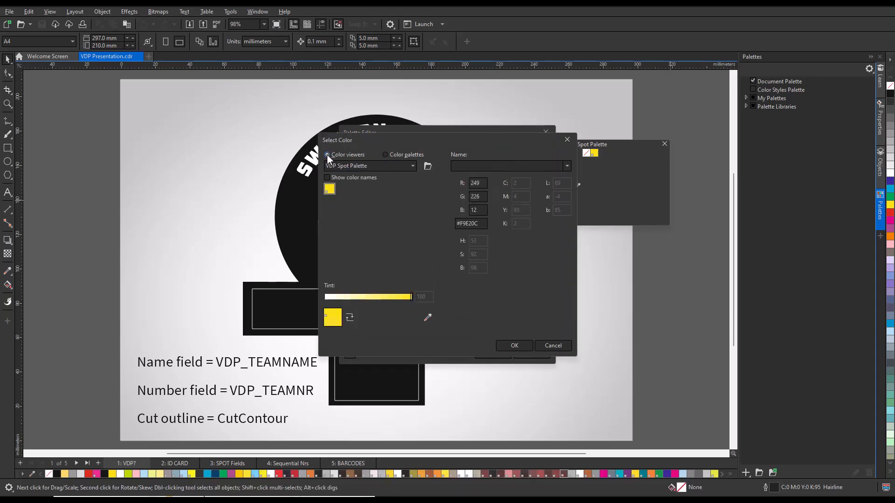
pyautogui.click(328, 154)
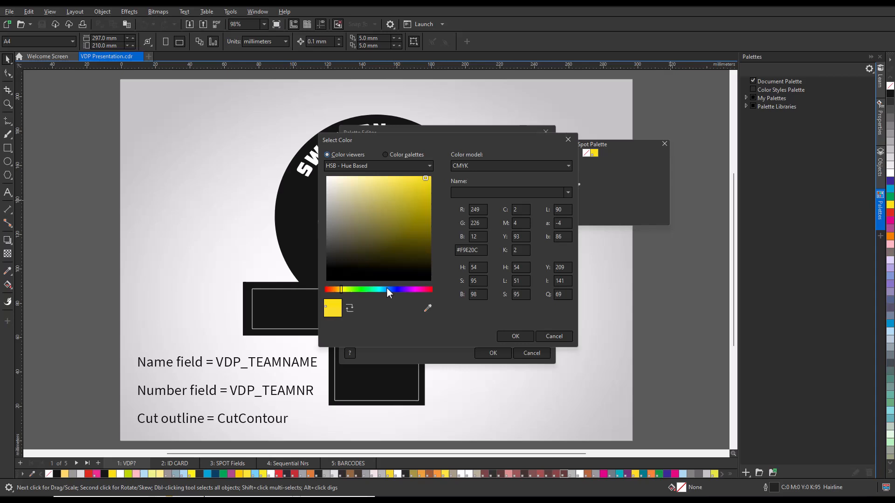
pyautogui.click(385, 290)
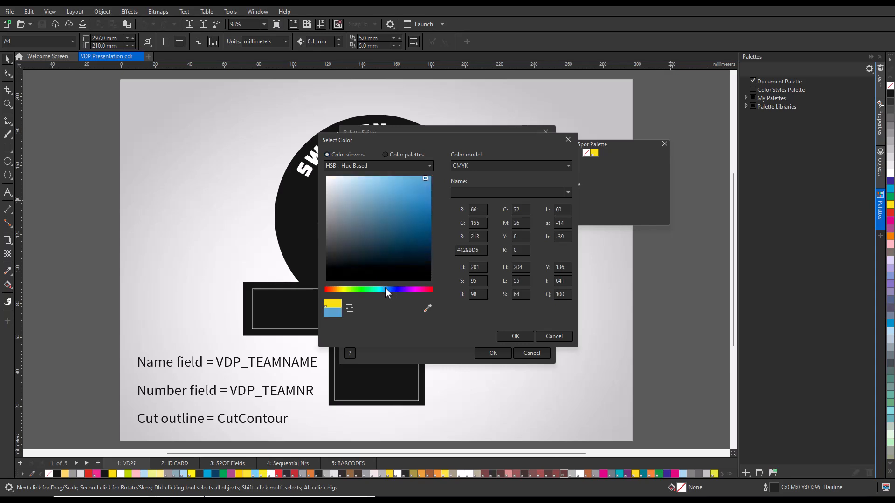
pyautogui.click(513, 336)
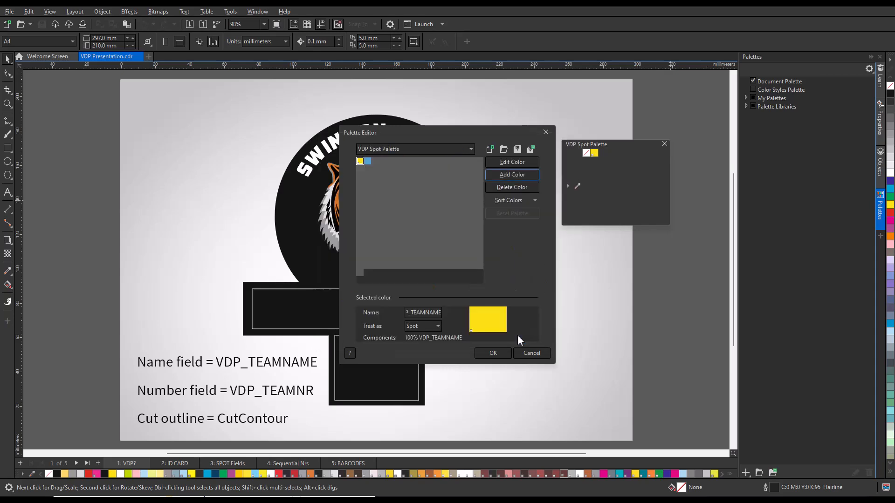
# - Rename the blue swatch to VDP_TEAMNR and set it to be treated as Spot
pyautogui.click(511, 175)
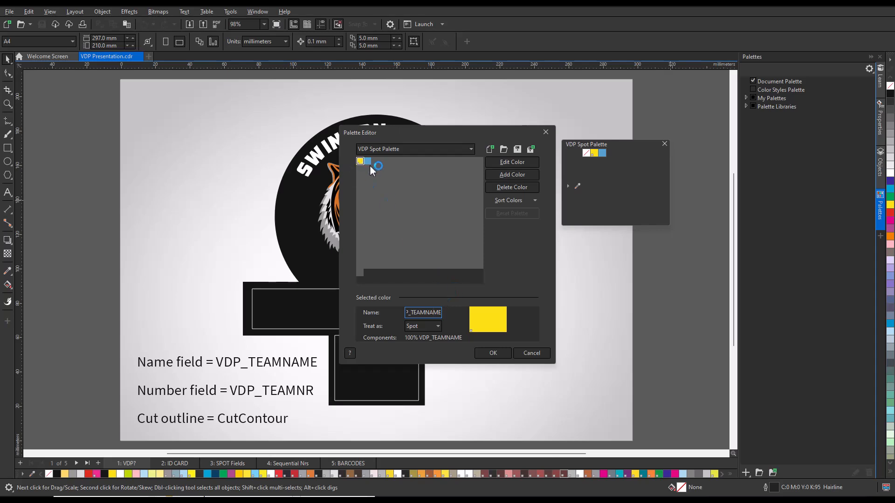
pyautogui.click(368, 162)
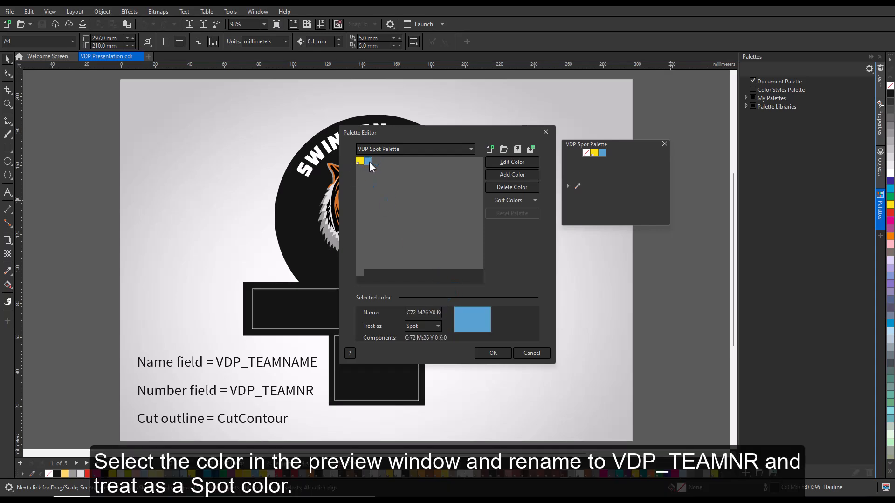
pyautogui.click(366, 161)
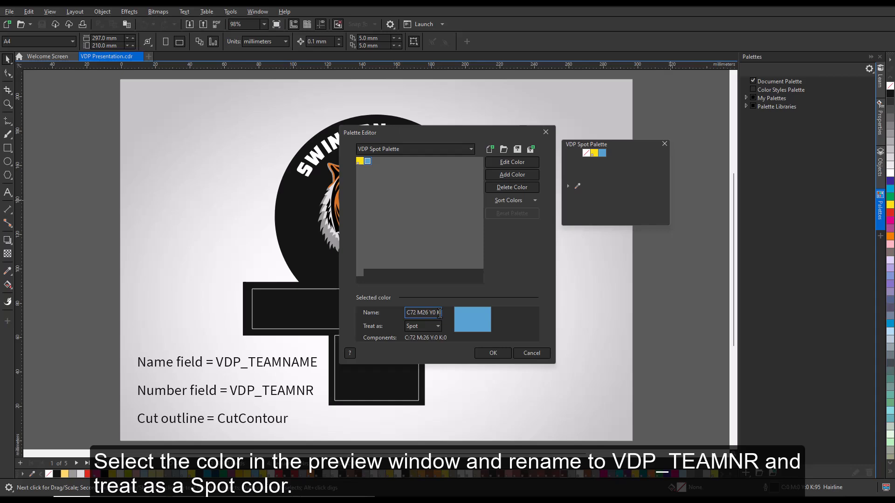
pyautogui.write('VDP_TEAMNR')
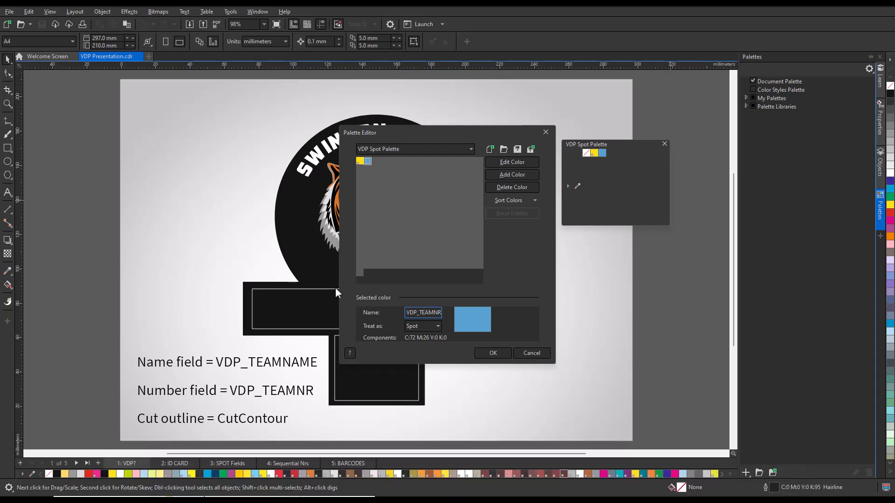
pyautogui.click(436, 326)
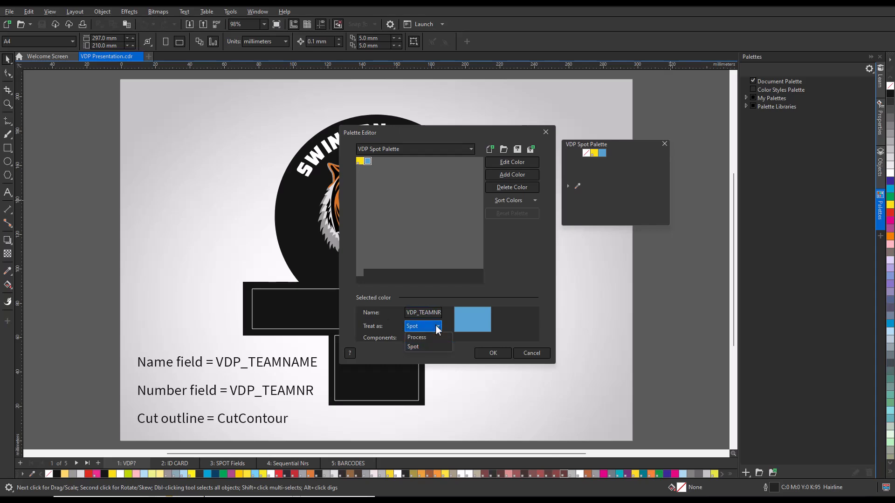
pyautogui.click(412, 346)
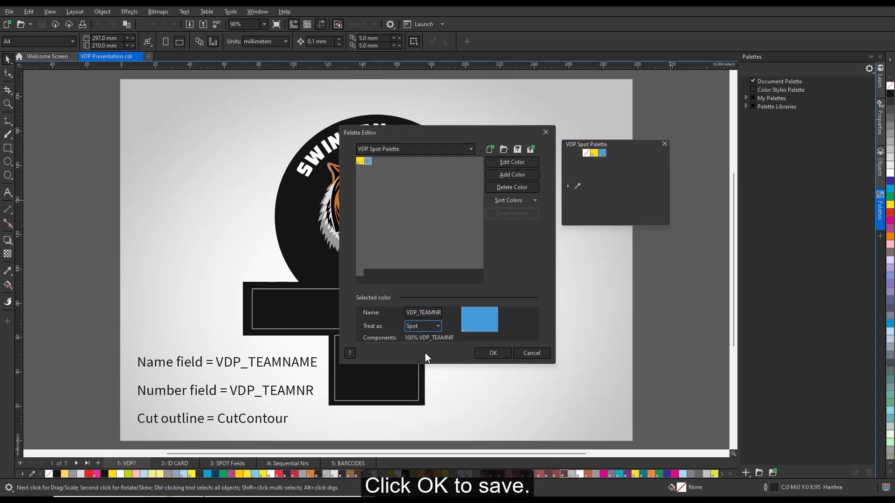
# - Save the palette, then outline the name box with VDP_TEAMNAME and number box with VDP_TEAMNR
pyautogui.click(492, 352)
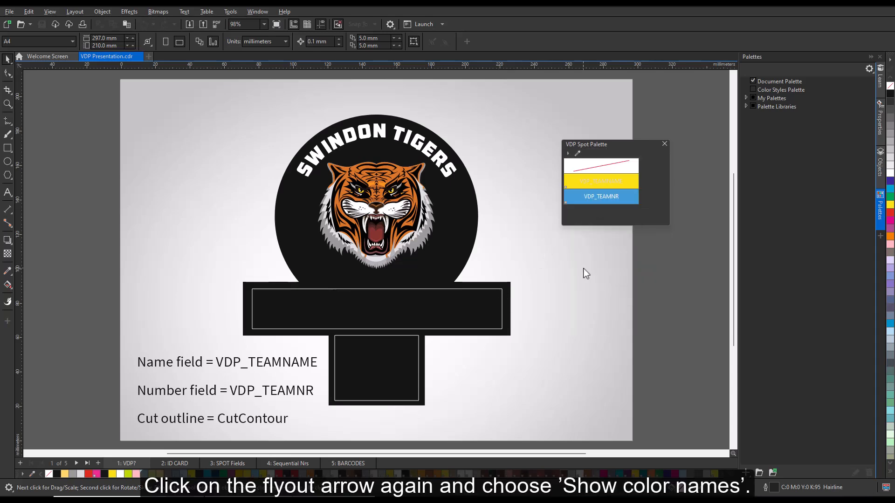
pyautogui.click(376, 308)
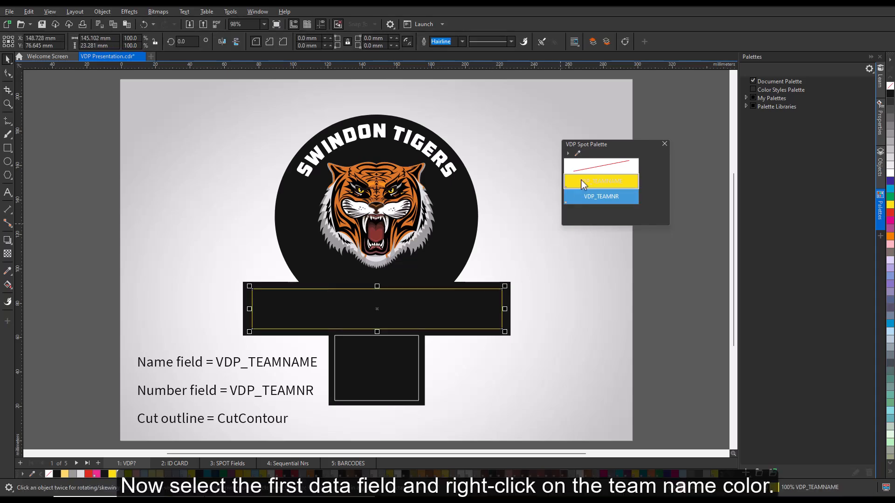
pyautogui.rightClick(600, 182)
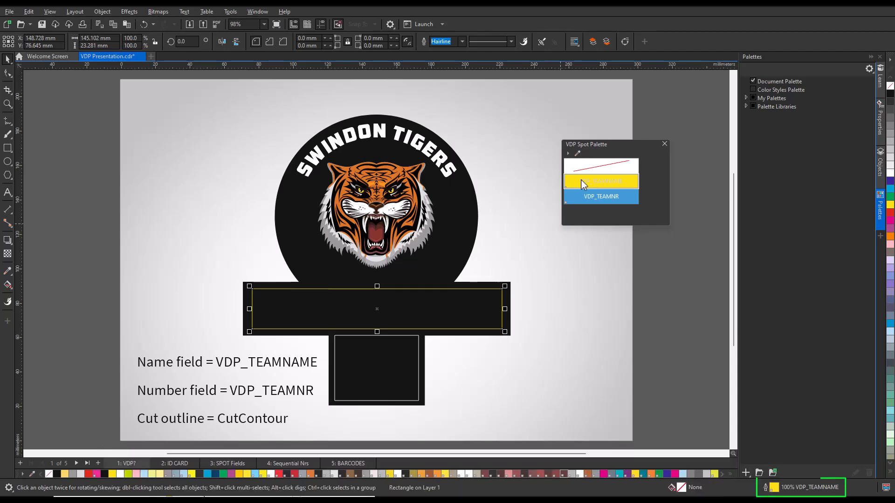
pyautogui.moveTo(600, 181)
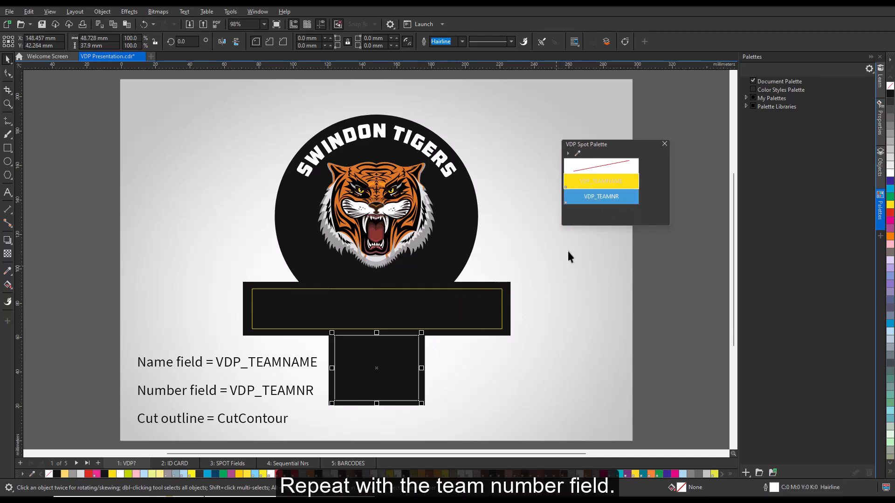
pyautogui.click(600, 196)
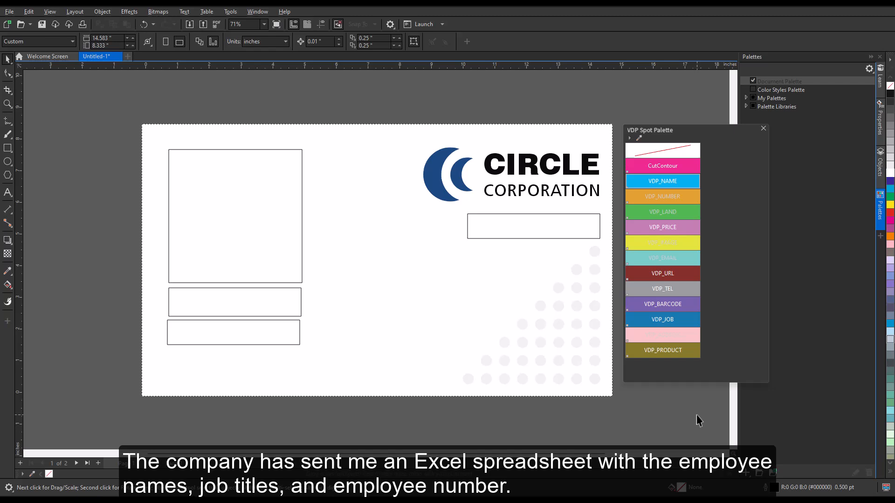
pyautogui.moveTo(664, 410)
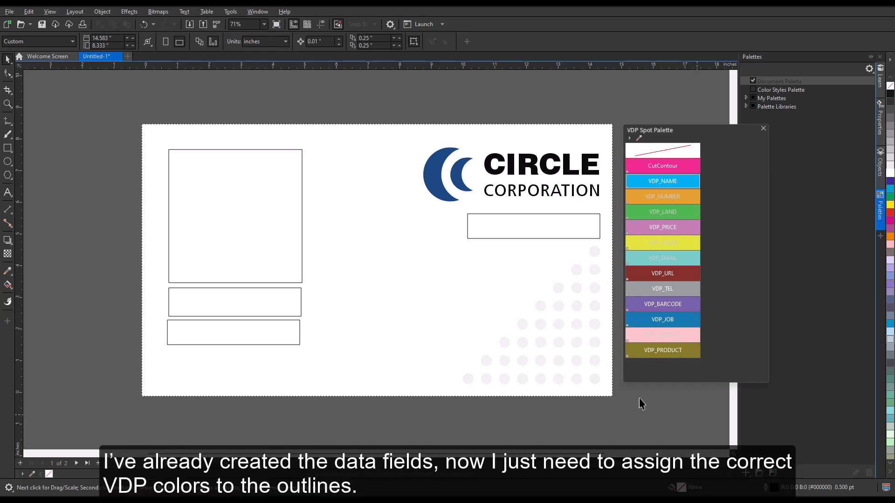
pyautogui.moveTo(302, 217)
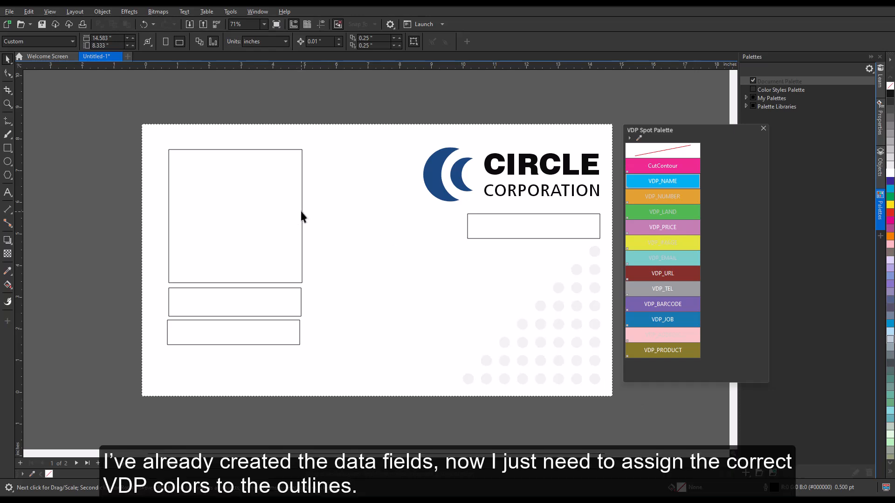
# - Outline the photo placeholder and name field boxes with their VDP colours, including VDP_NAME
pyautogui.click(234, 216)
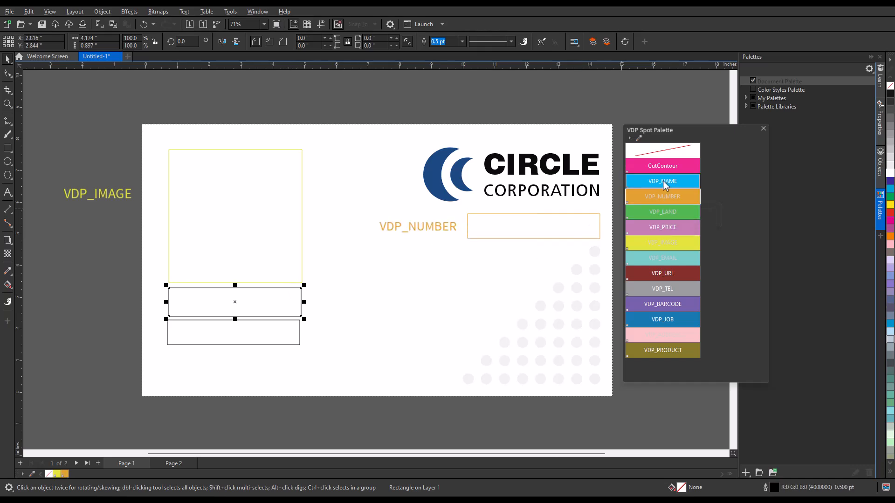
pyautogui.click(662, 181)
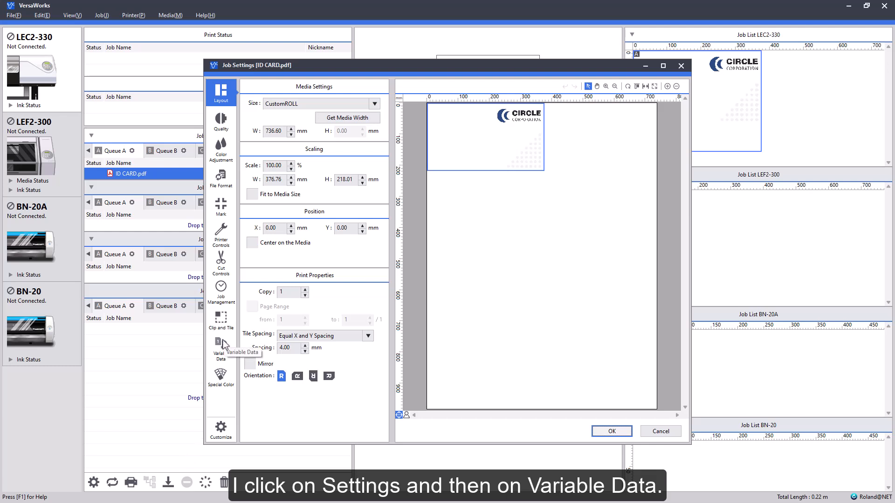
# - Enable variable data printing and load VDP_ID CARD.csv as the job's data file
pyautogui.click(221, 348)
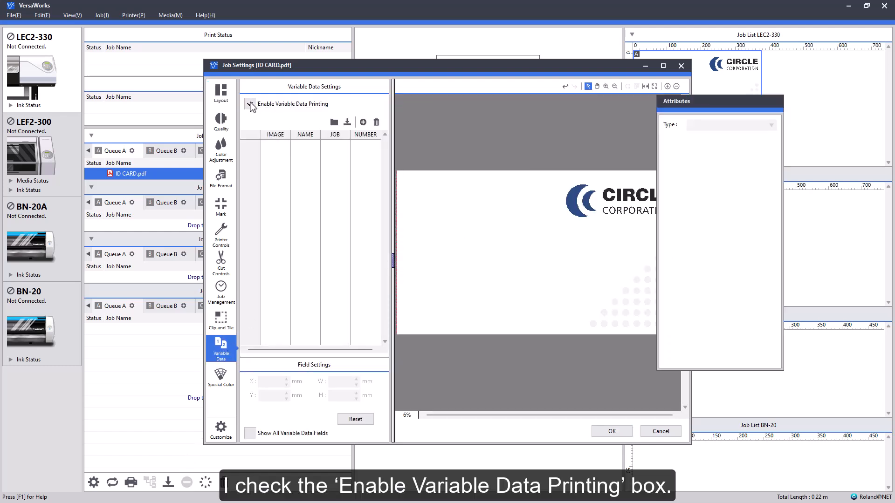
pyautogui.click(333, 122)
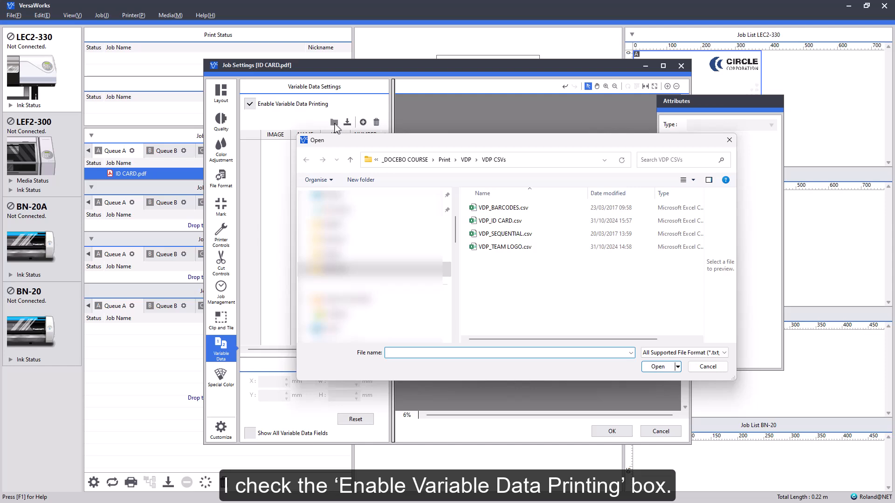
pyautogui.click(504, 220)
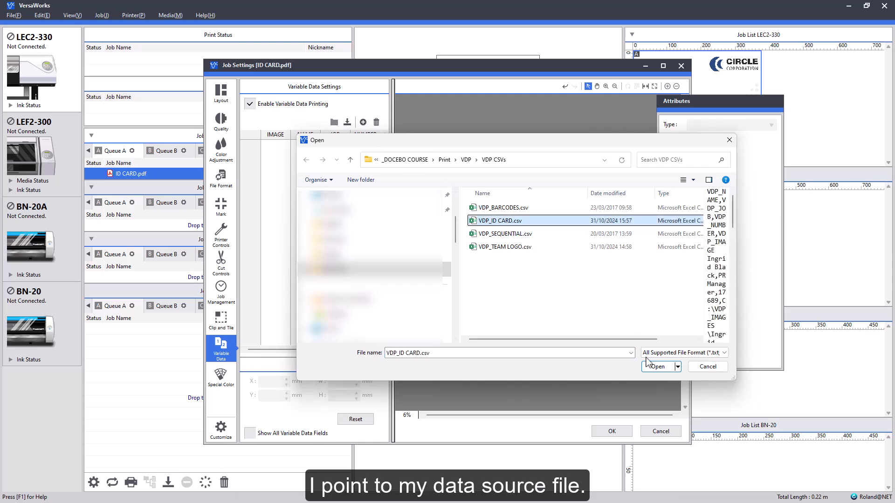
pyautogui.click(658, 367)
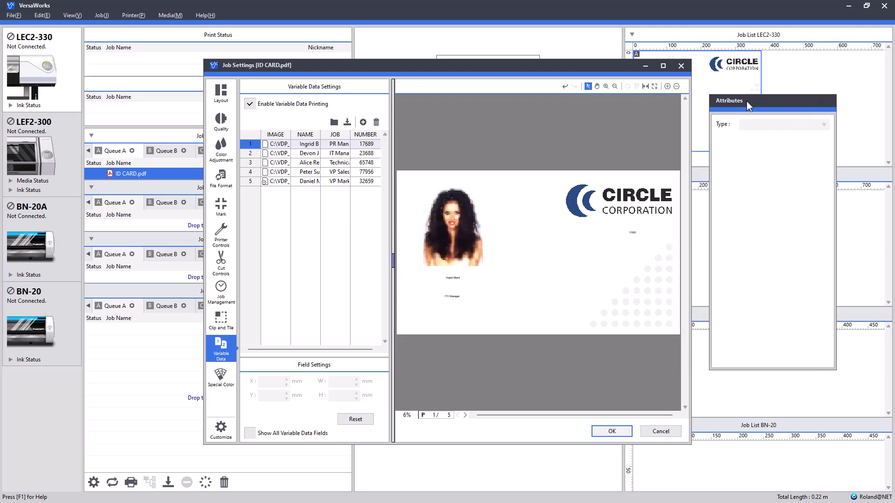
# - Give the NAME, JOB and NUMBER fields new fonts and auto sizing, previewing record five
pyautogui.click(250, 152)
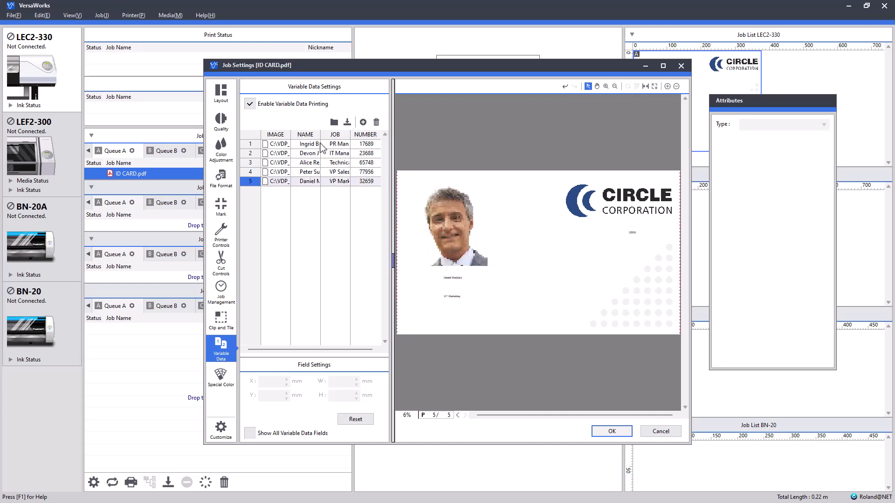
pyautogui.click(304, 135)
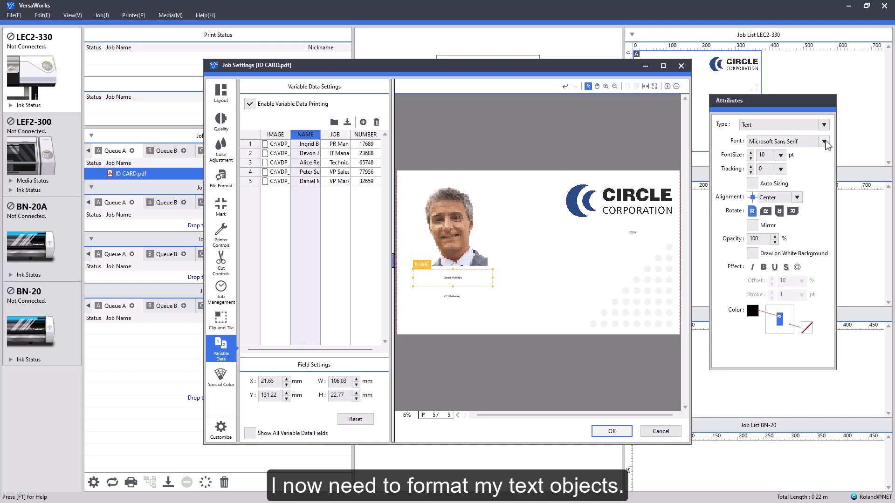
pyautogui.click(823, 141)
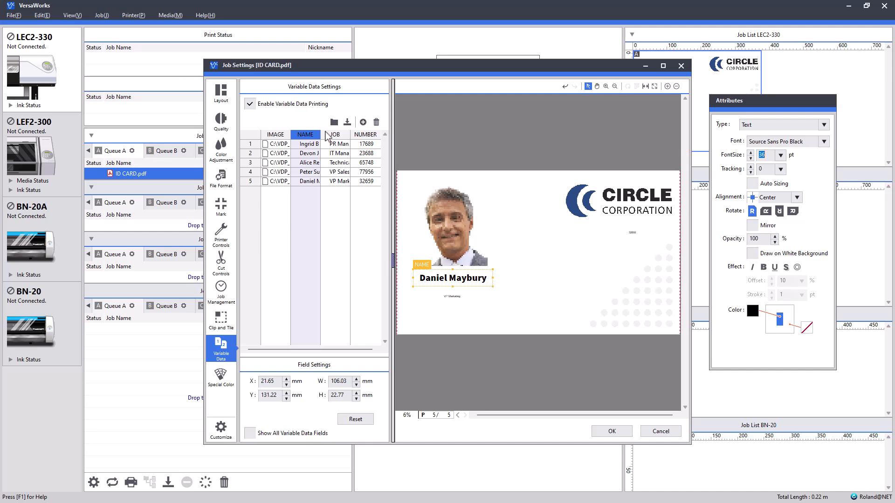
pyautogui.click(335, 134)
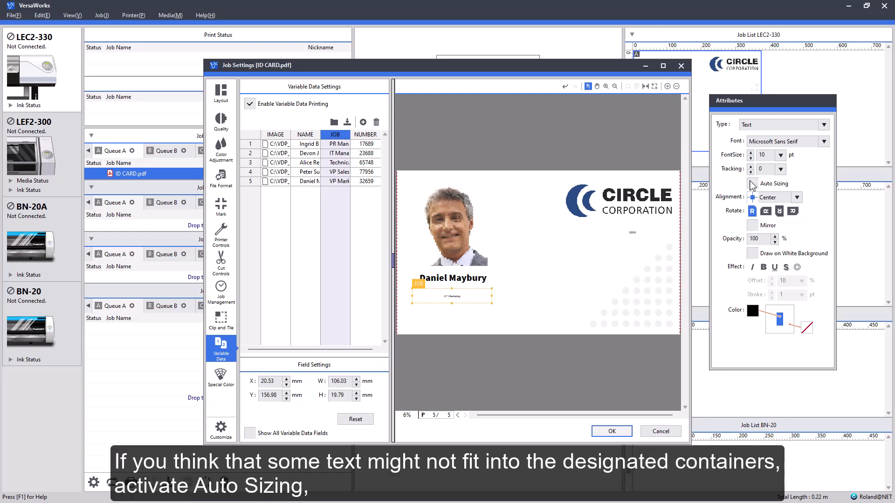
pyautogui.click(823, 141)
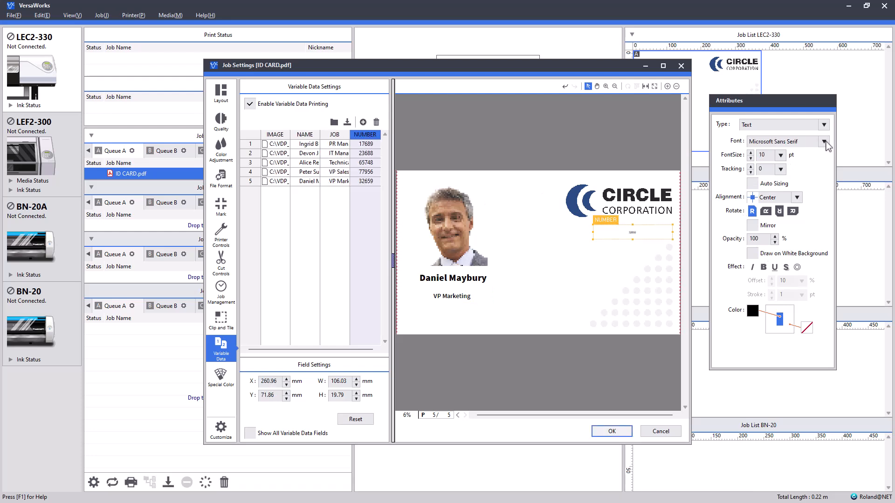
pyautogui.click(823, 141)
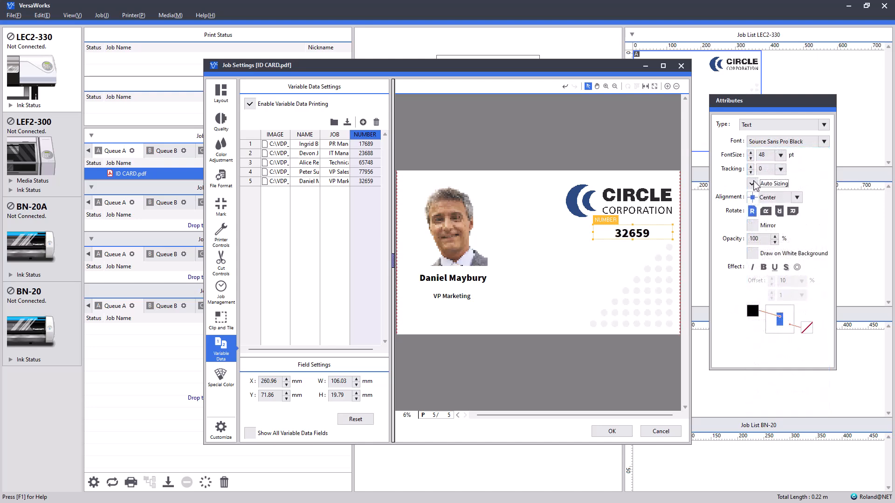
pyautogui.click(752, 183)
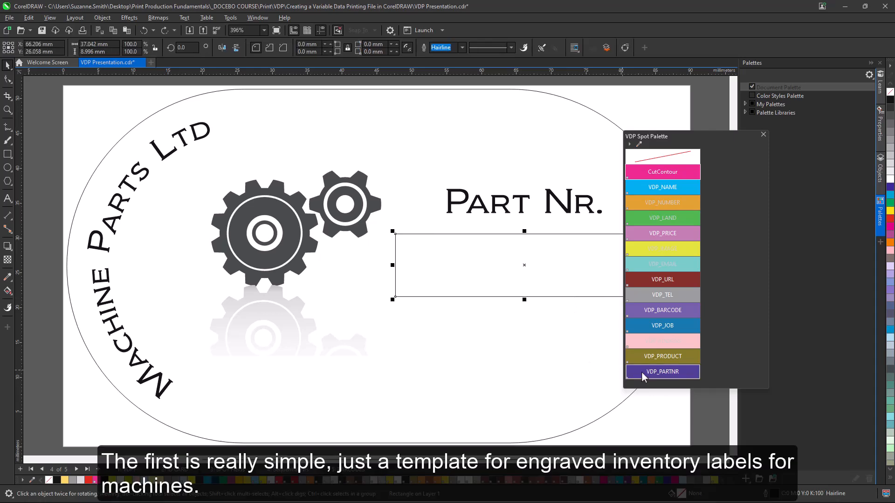
# - Apply the VDP_PARTNR outline colour to the Part Nr. rectangle
pyautogui.click(662, 372)
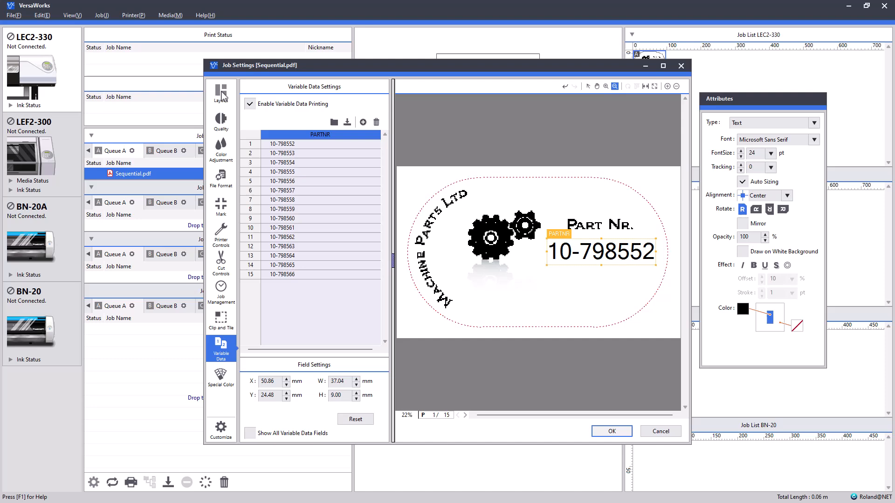
# - Show the Layout preview and zoom in on the first numbered part labels
pyautogui.click(220, 92)
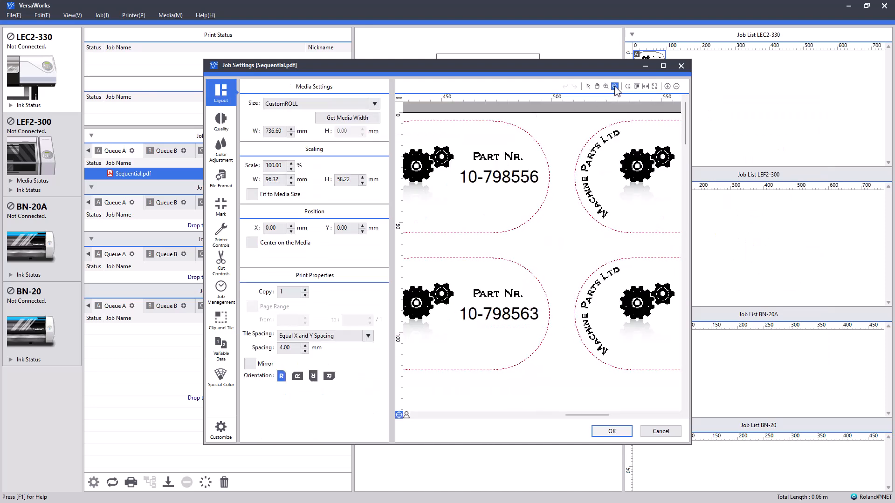
pyautogui.moveTo(593, 415); pyautogui.dragTo(570, 415)
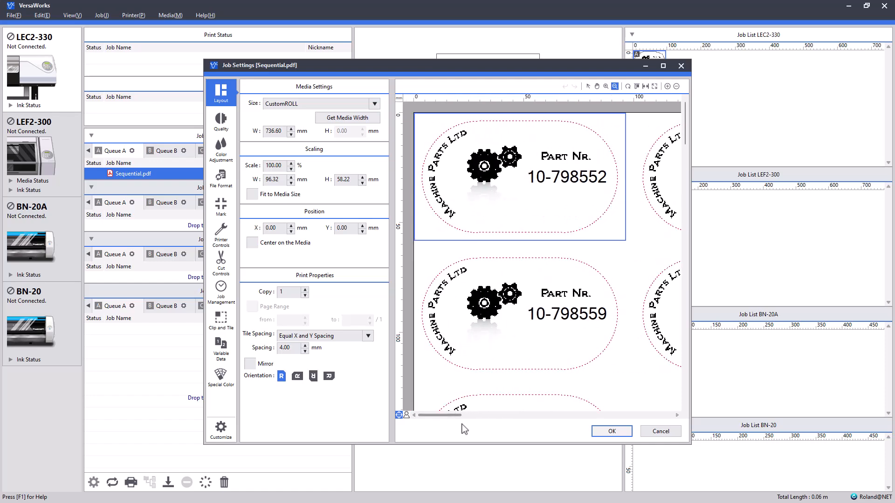
pyautogui.click(610, 430)
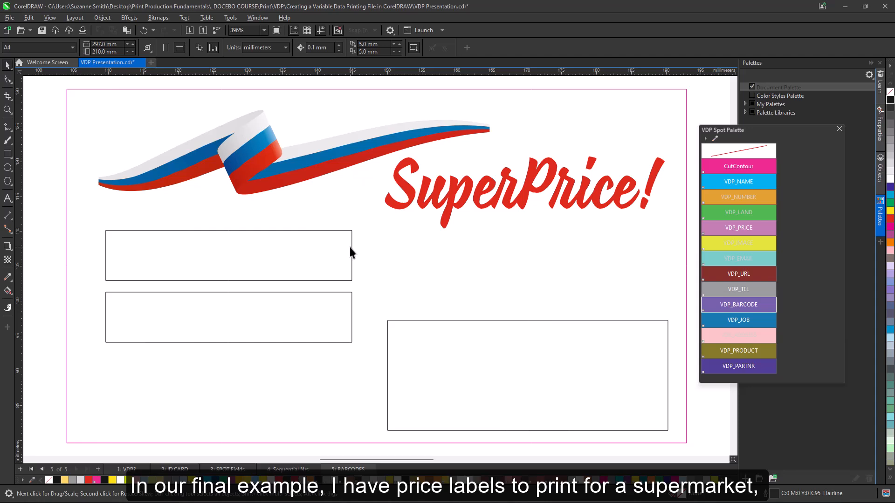
# - Outline the product, price and barcode rectangles with VDP_PRODUCT, VDP_PRICE and VDP_BARCODE
pyautogui.click(229, 255)
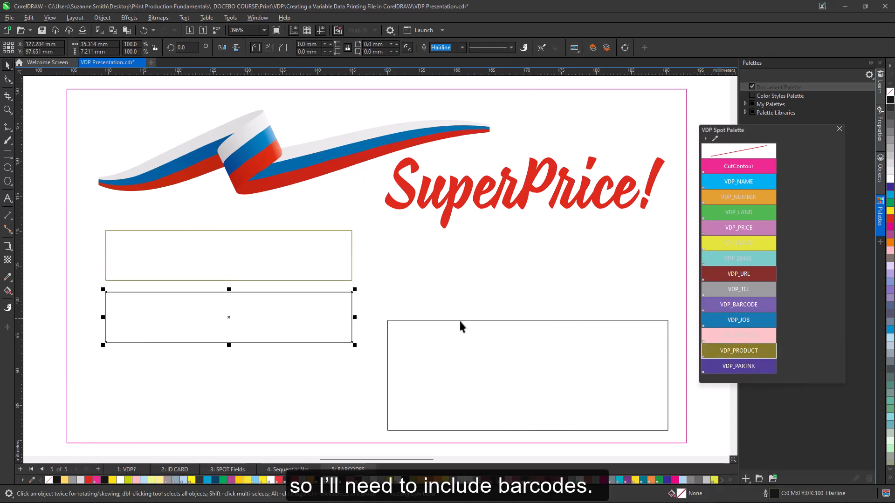
pyautogui.click(738, 228)
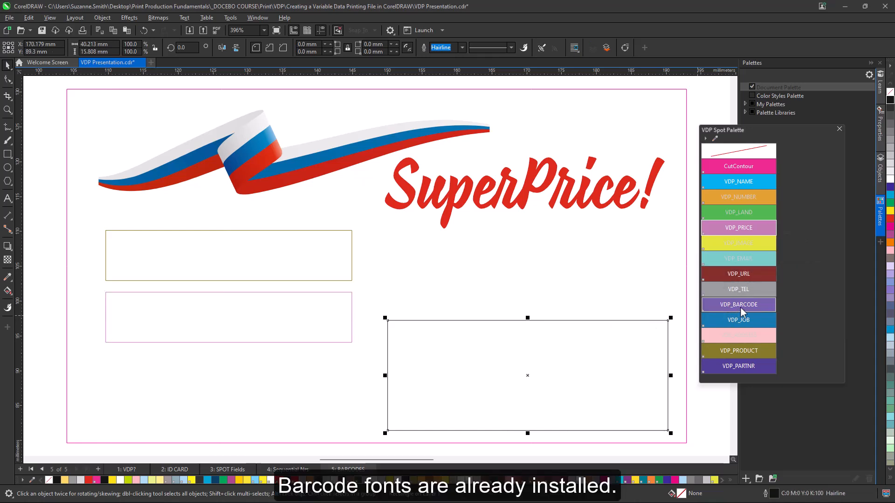
pyautogui.click(738, 305)
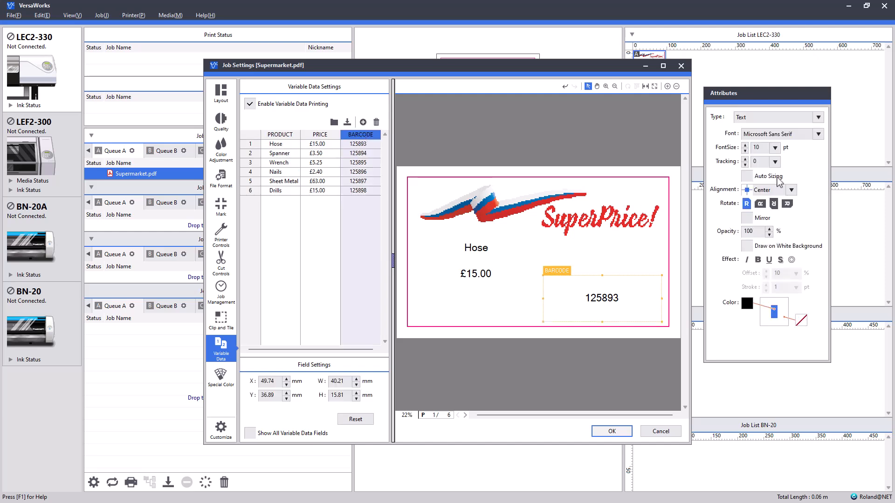
# - Render the BARCODE field in Libre Barcode 39 and set its text size
pyautogui.click(819, 133)
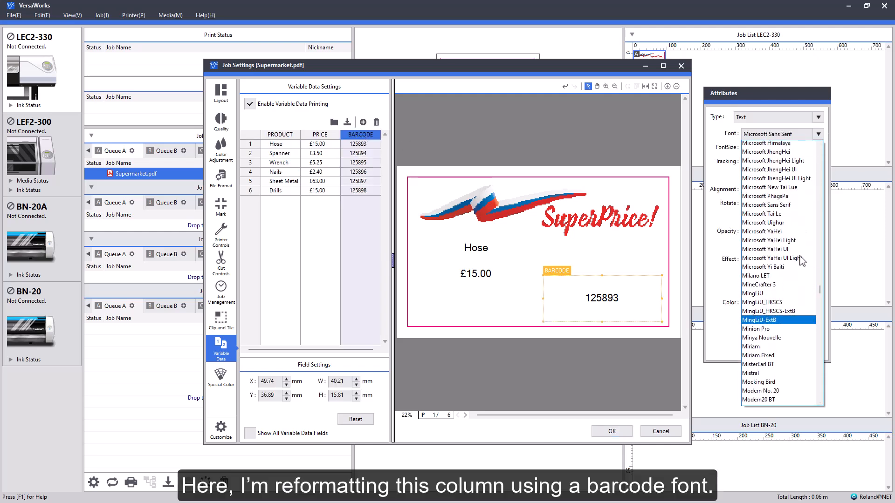
pyautogui.scroll(-3)
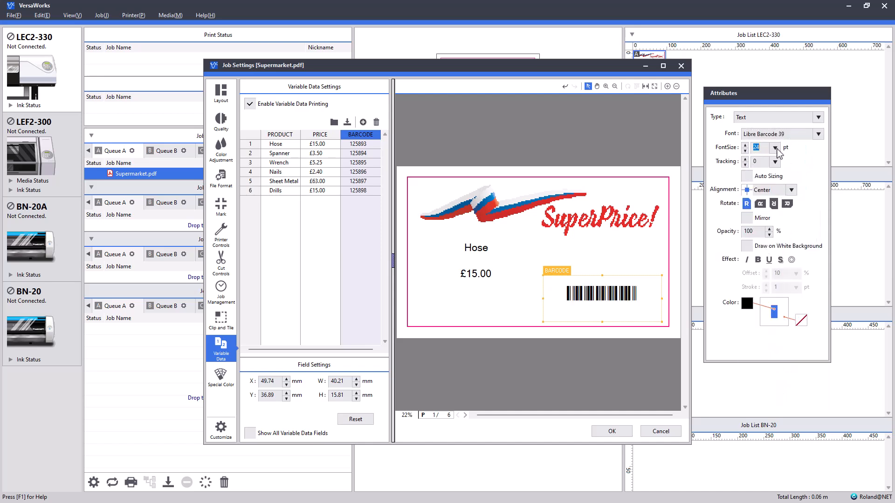
pyautogui.click(775, 145)
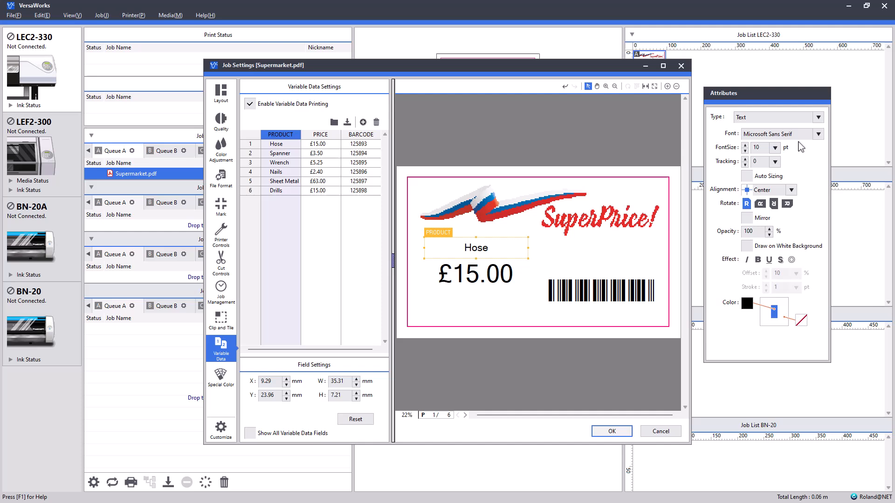
# - Set product text to size 36 with Auto Sizing, then zoom the six-label layout preview
pyautogui.write('36')
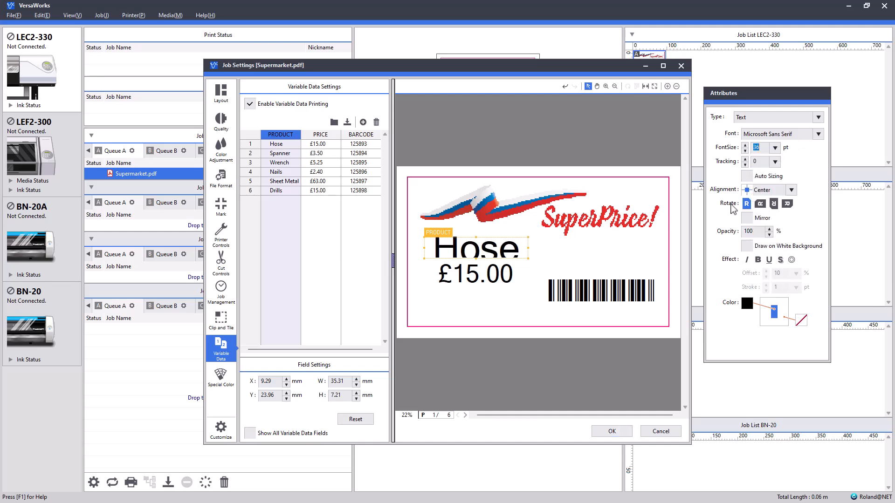
pyautogui.click(746, 176)
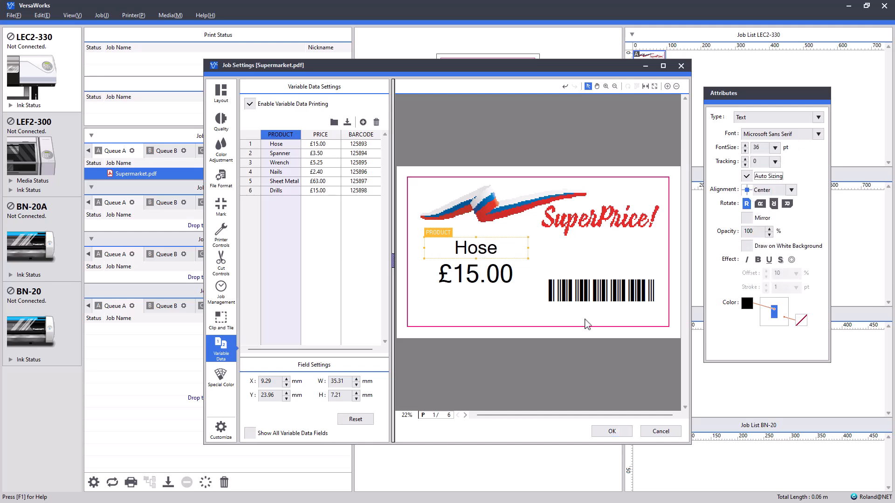
pyautogui.click(220, 92)
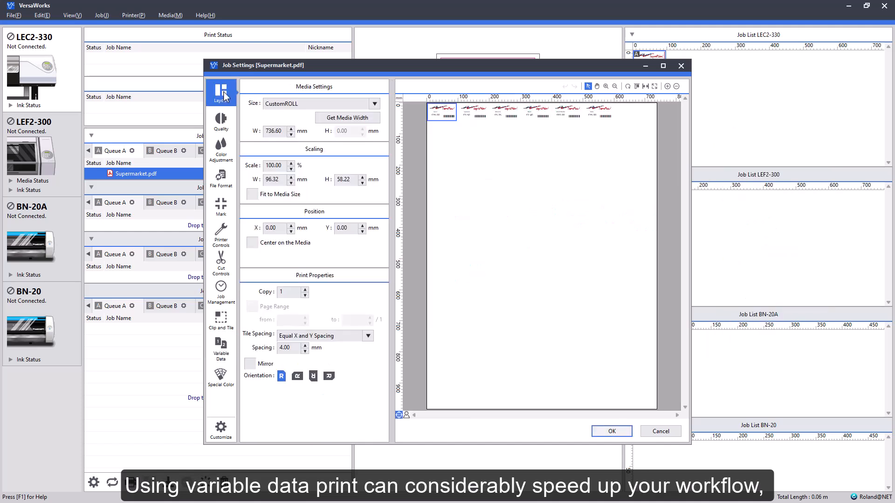
pyautogui.click(606, 87)
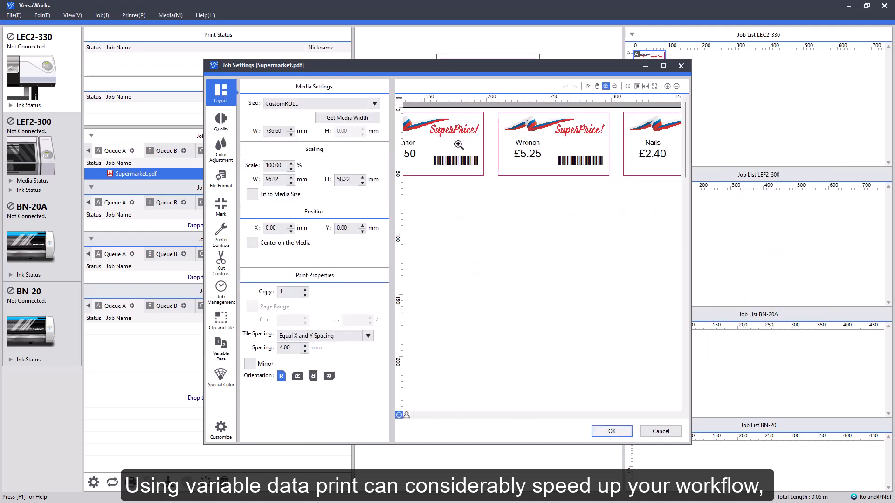